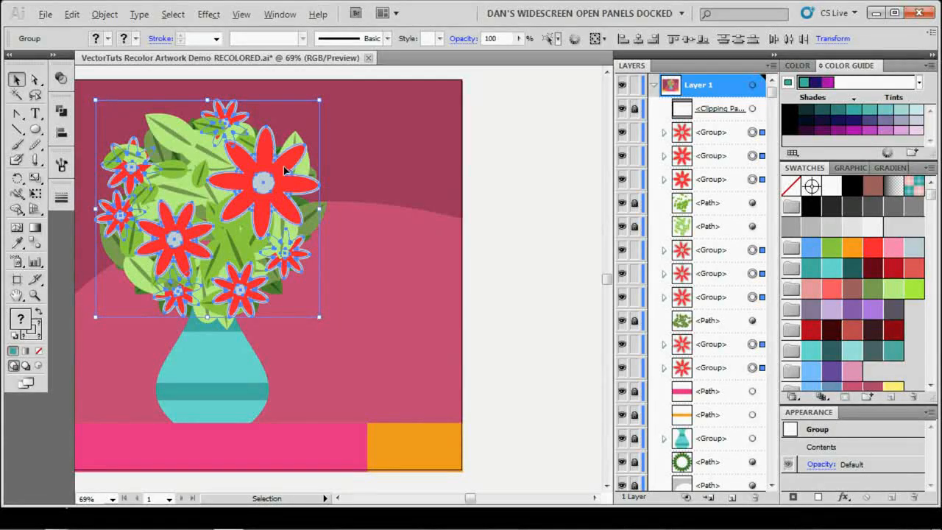
pyautogui.moveTo(247, 175)
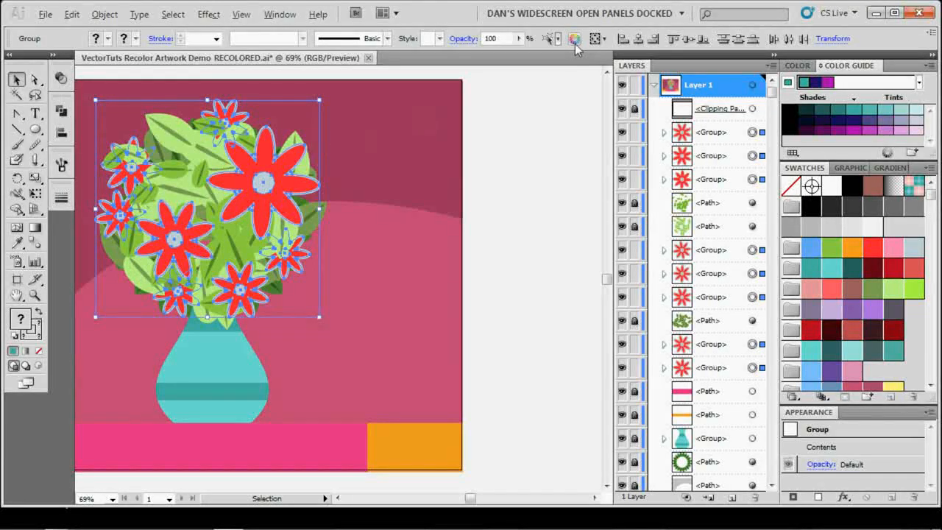
pyautogui.moveTo(574, 39)
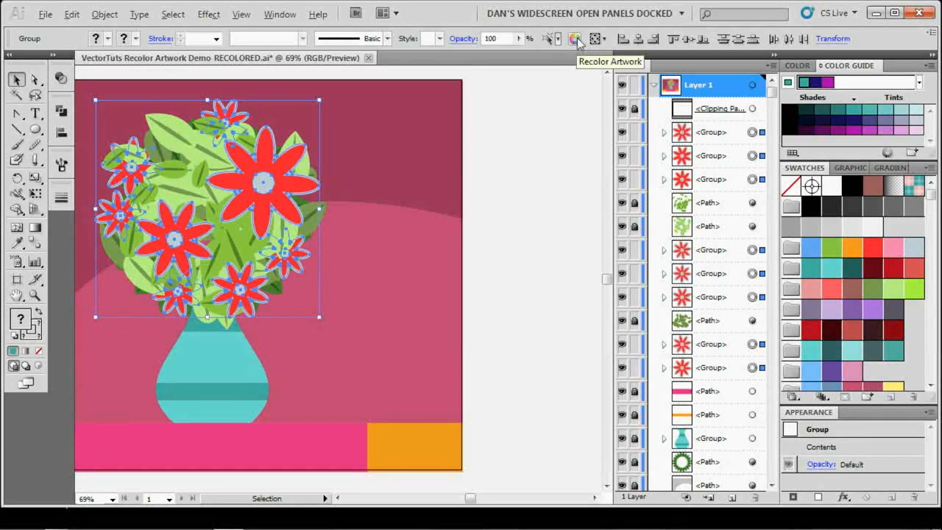
# Bring up Recolor Artwork on the flower group, listing its pale gray-blue and red
pyautogui.click(574, 38)
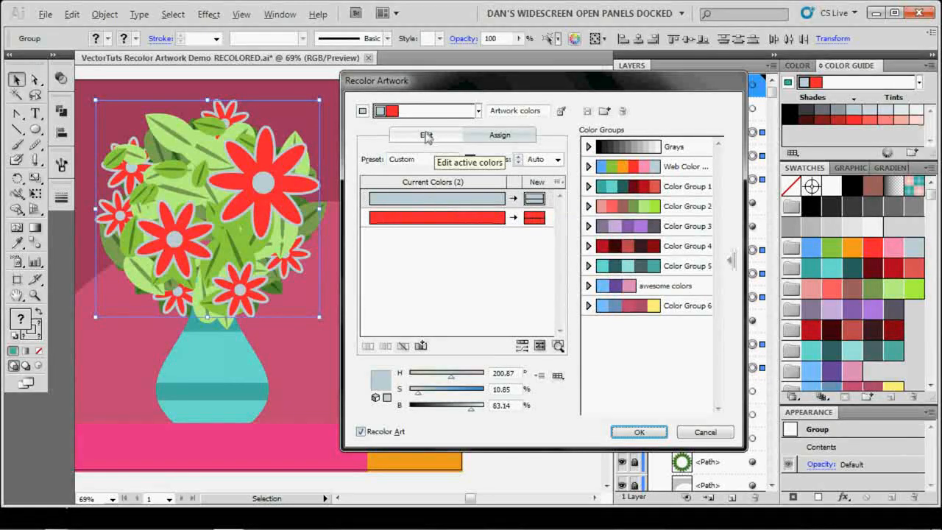
# Switch to the Edit colour wheel and nudge the slider beneath it
pyautogui.click(426, 136)
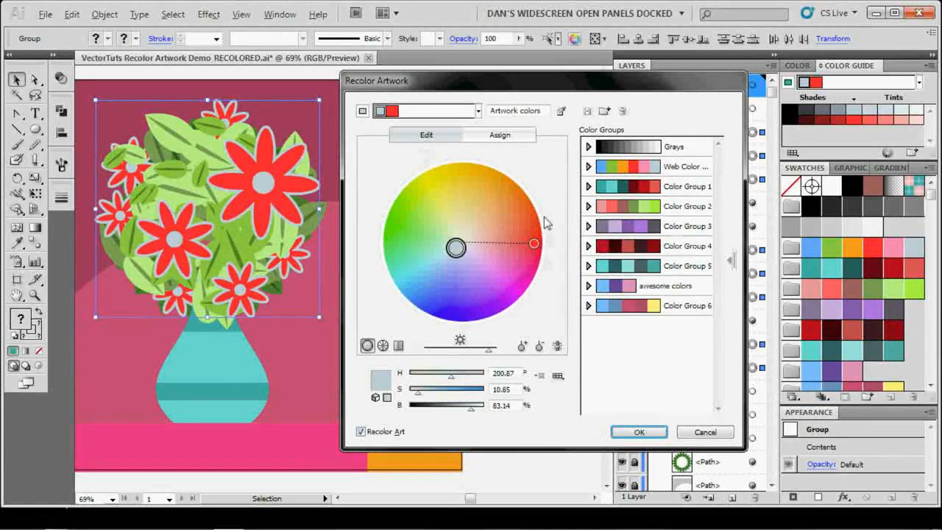
pyautogui.moveTo(533, 245); pyautogui.dragTo(533, 243)
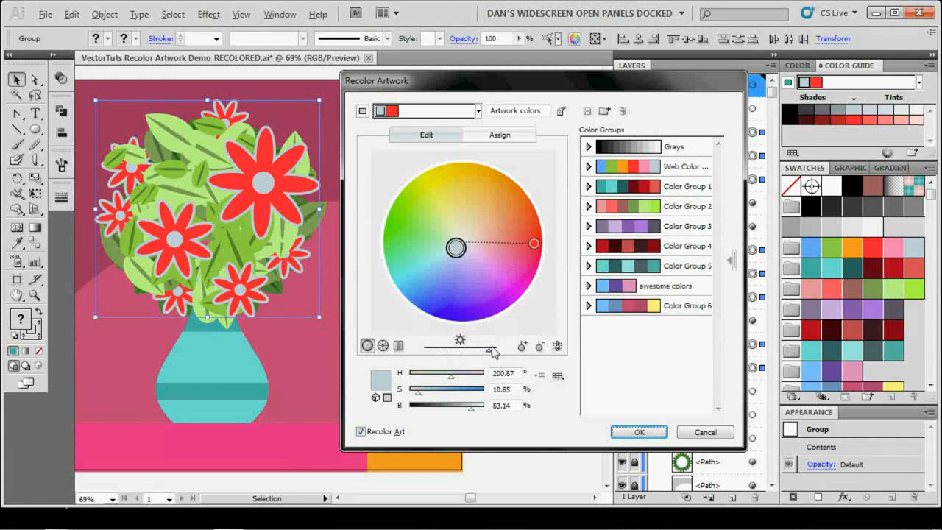
# Preview the bouquet reduced to 1 colour in Assign, then cancel leaving it unchanged
pyautogui.click(498, 136)
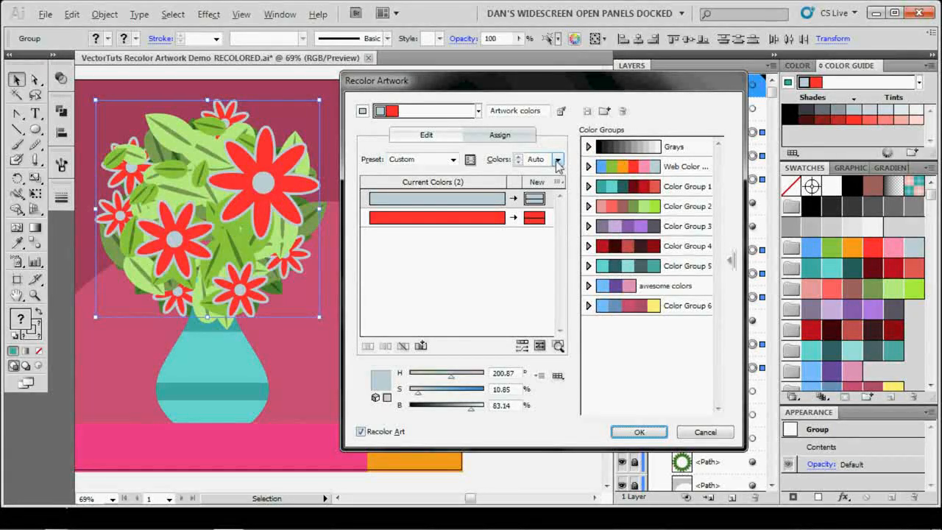
pyautogui.moveTo(558, 159)
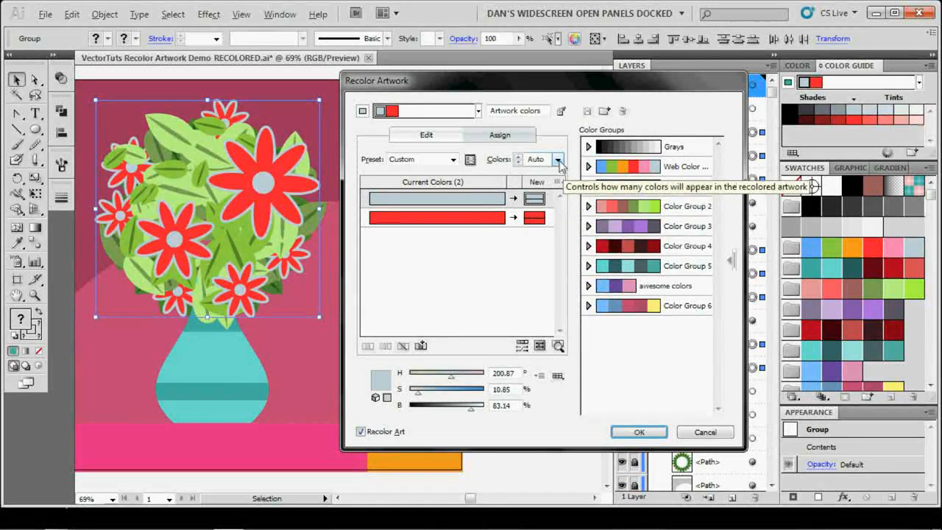
pyautogui.click(559, 159)
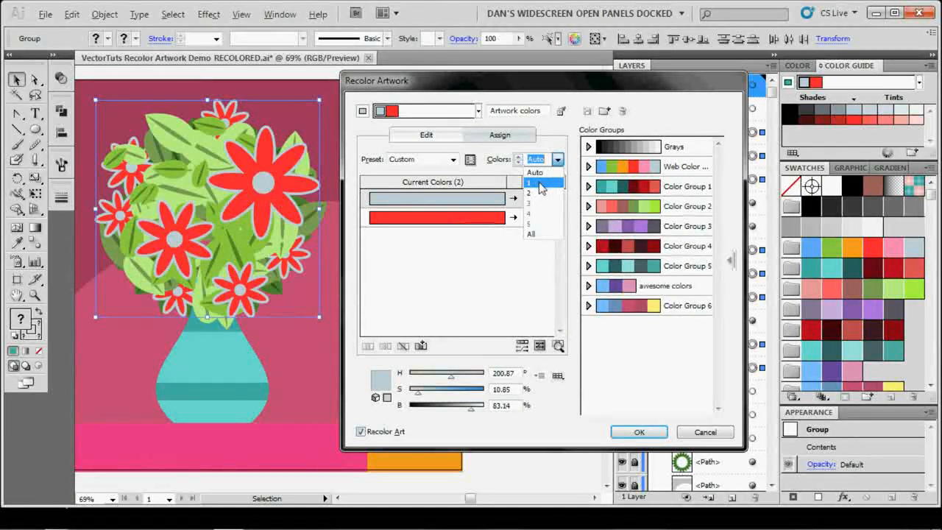
pyautogui.click(528, 183)
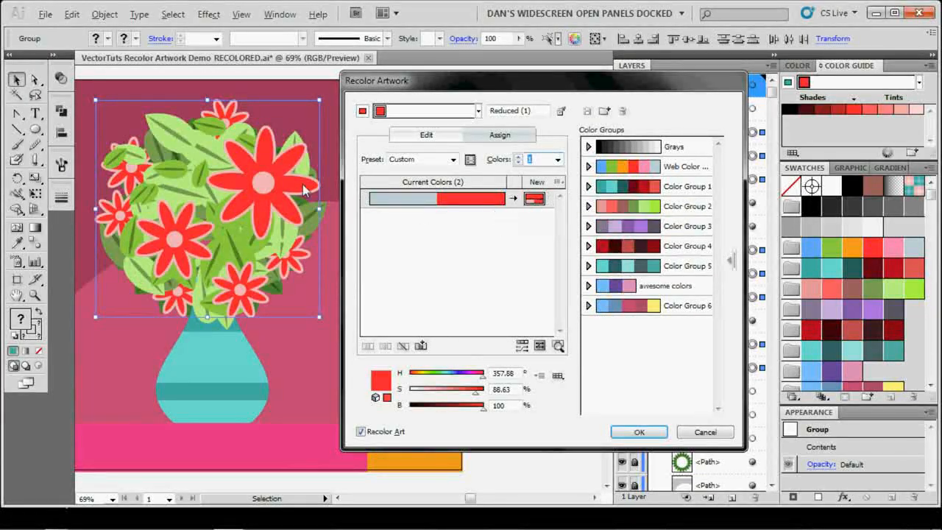
pyautogui.moveTo(538, 200)
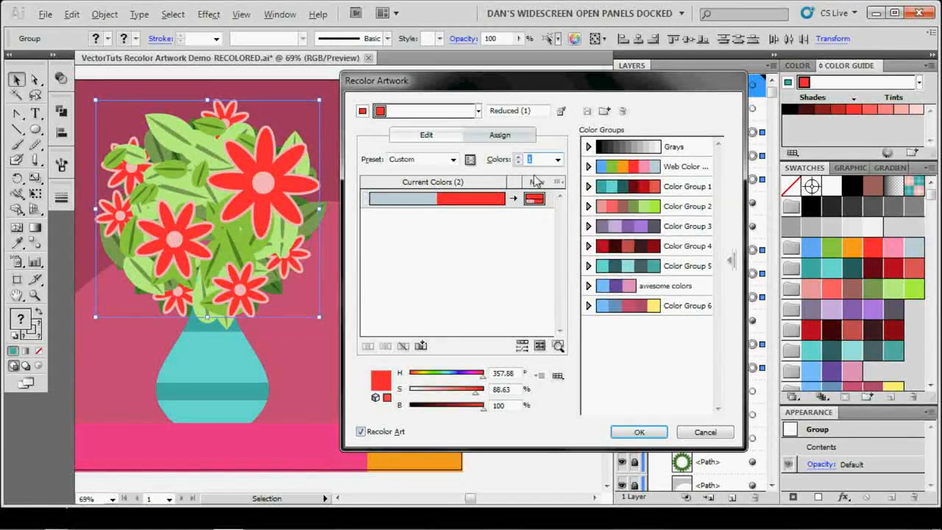
pyautogui.click(639, 433)
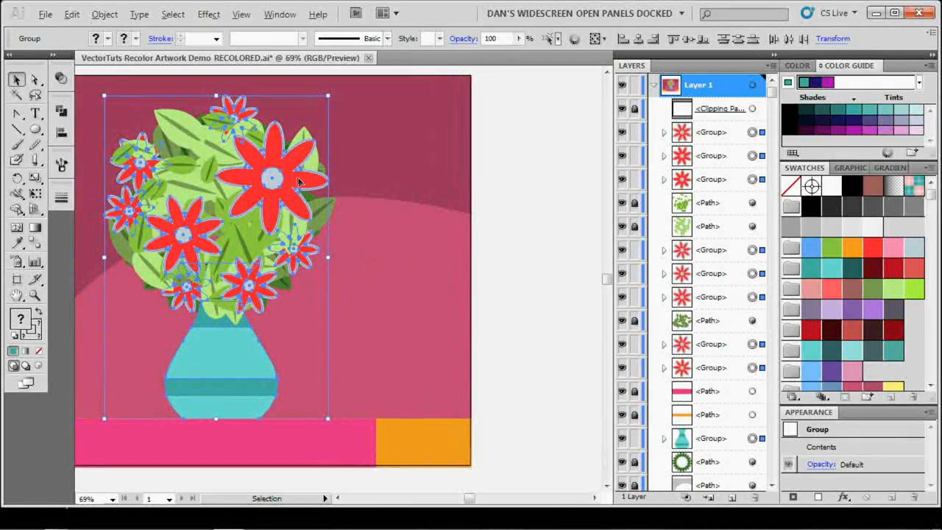
# Reduce the whole illustration to 2 colours and move teal into the red row
pyautogui.click(574, 38)
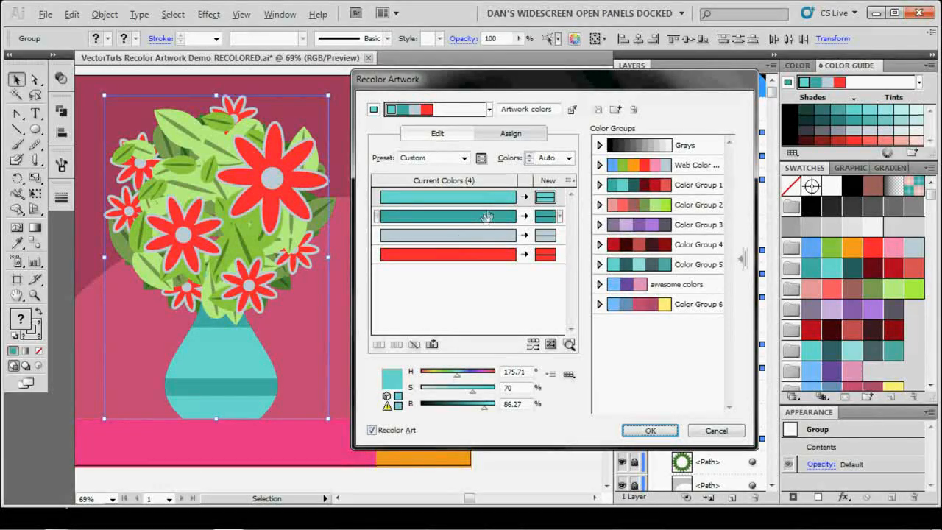
pyautogui.click(571, 157)
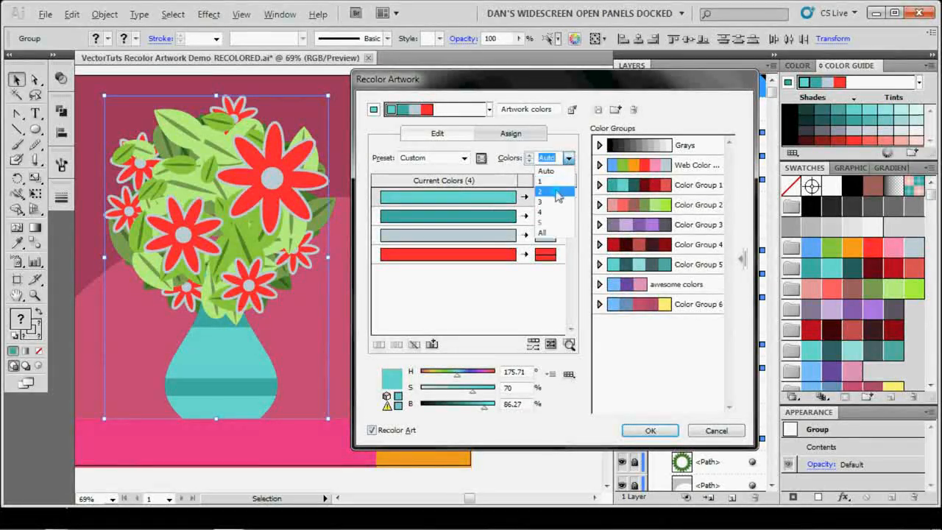
pyautogui.click(556, 192)
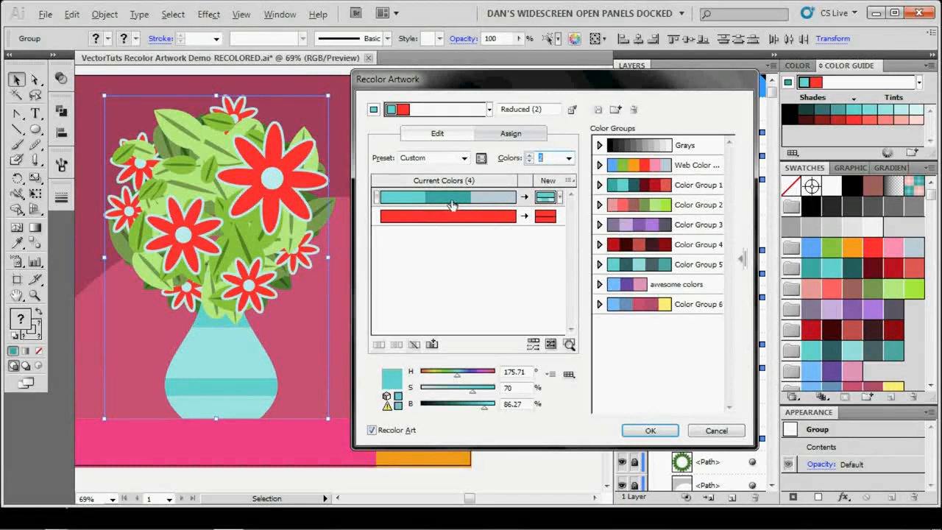
pyautogui.click(447, 198)
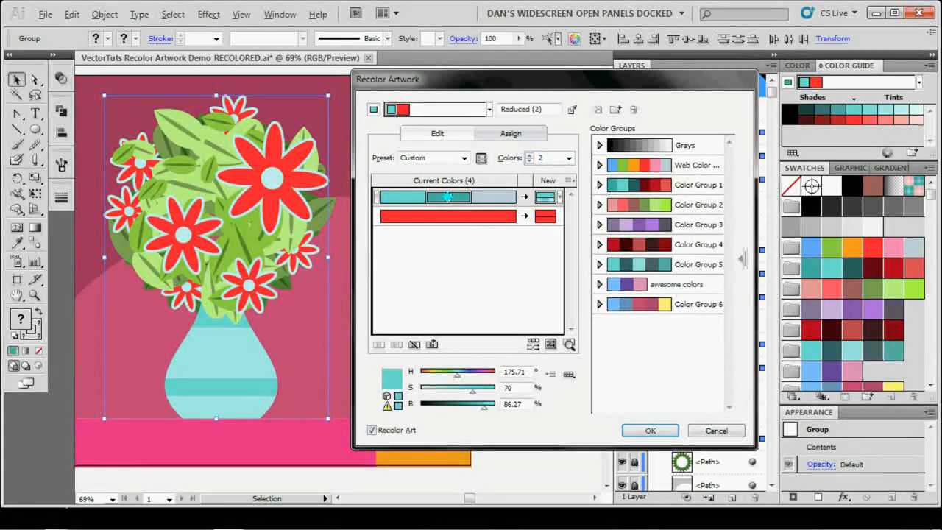
pyautogui.click(447, 215)
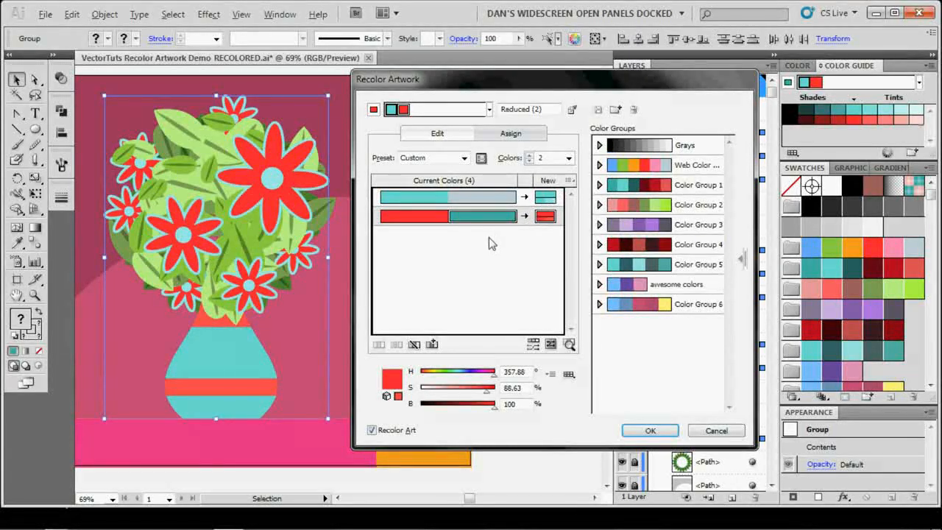
pyautogui.moveTo(462, 303)
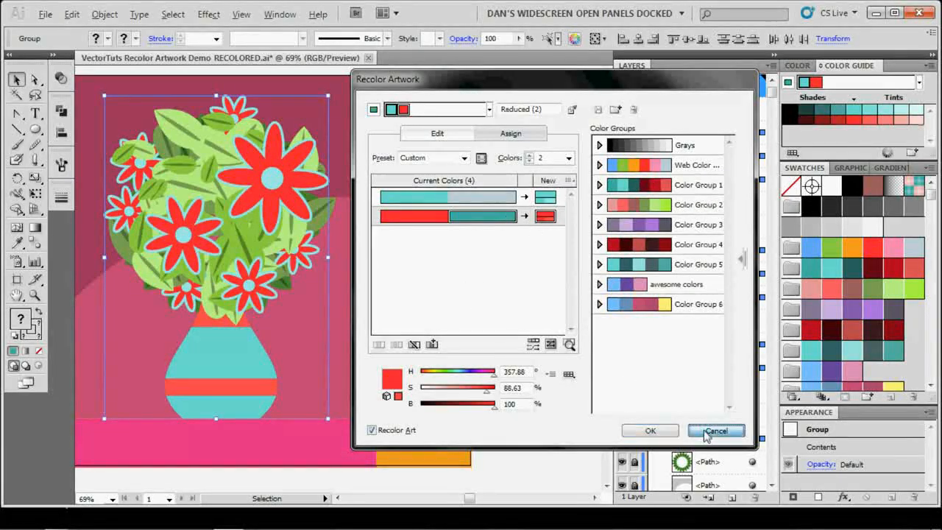
# Cancel the two-colour reduction and reopen Recolor Artwork on all four colours
pyautogui.click(715, 430)
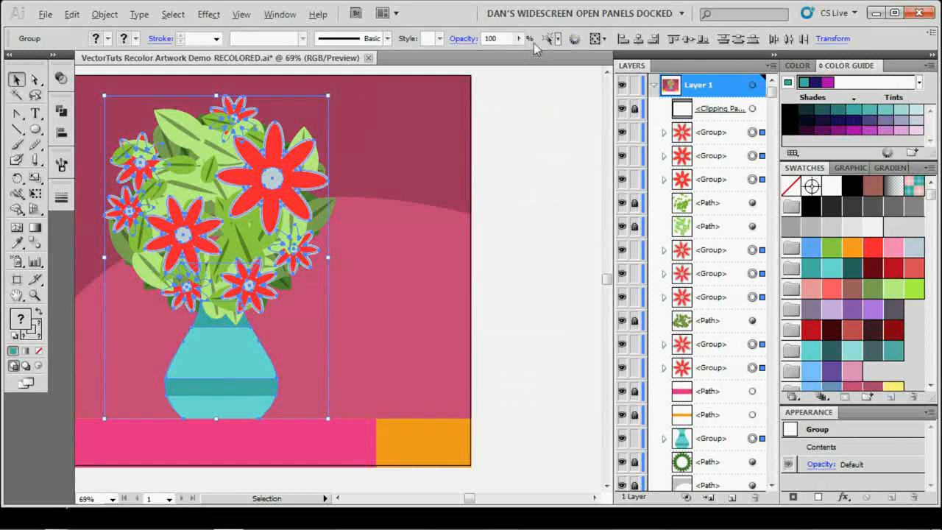
pyautogui.click(574, 39)
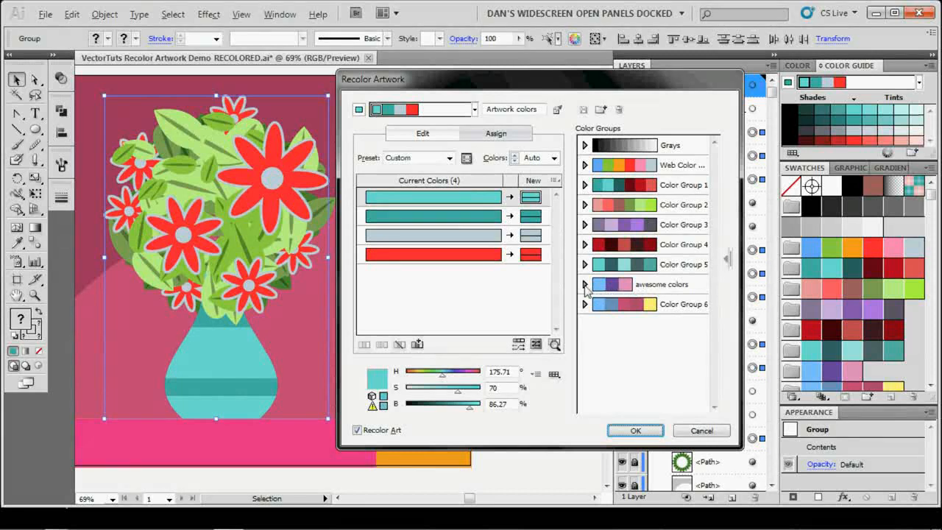
# Apply the 'awesome colors' group: pink petals, purple centres, blue vase
pyautogui.click(585, 286)
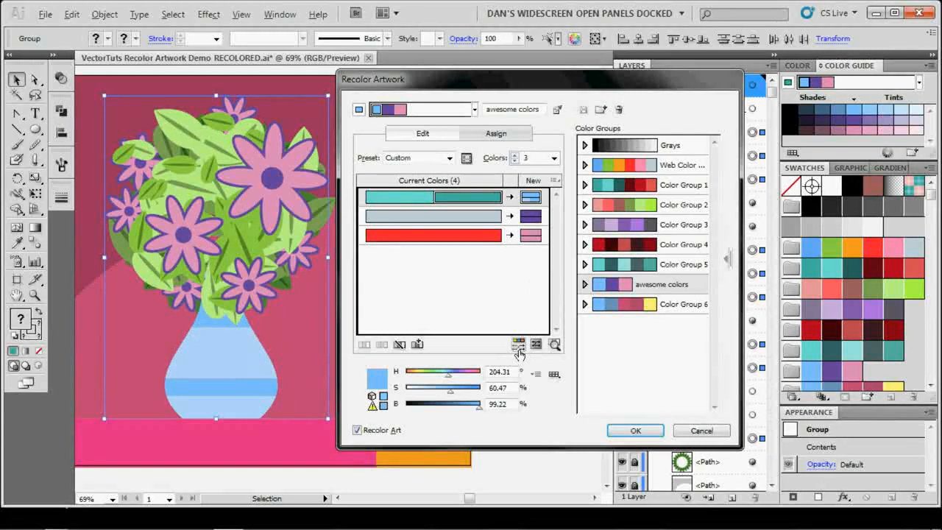
pyautogui.moveTo(518, 345)
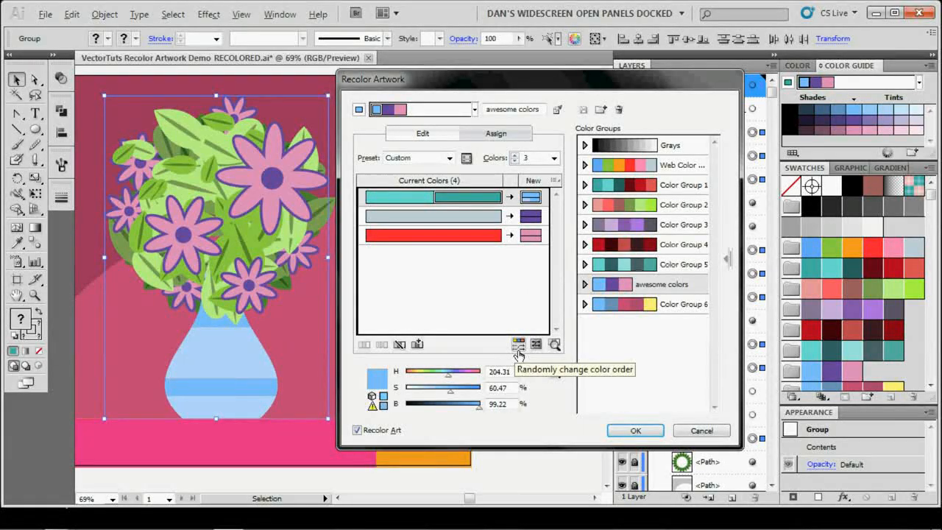
pyautogui.click(518, 345)
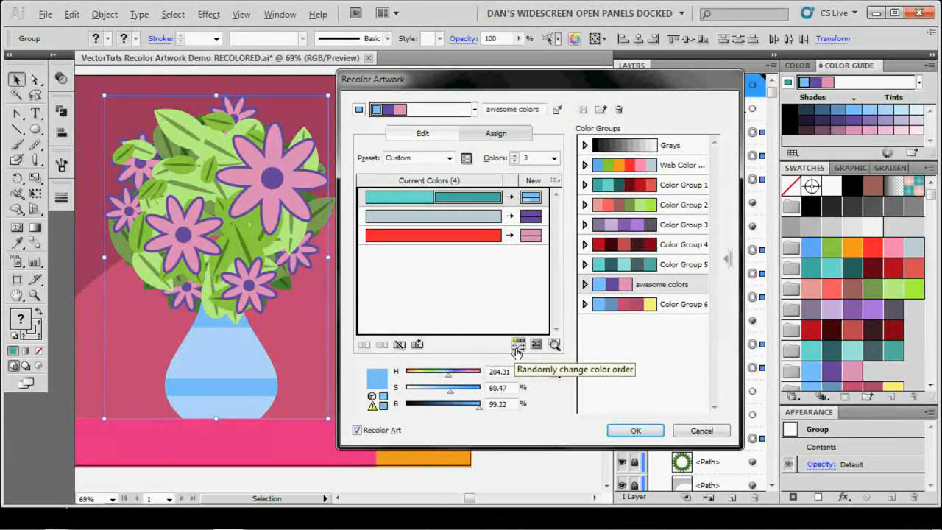
pyautogui.click(518, 344)
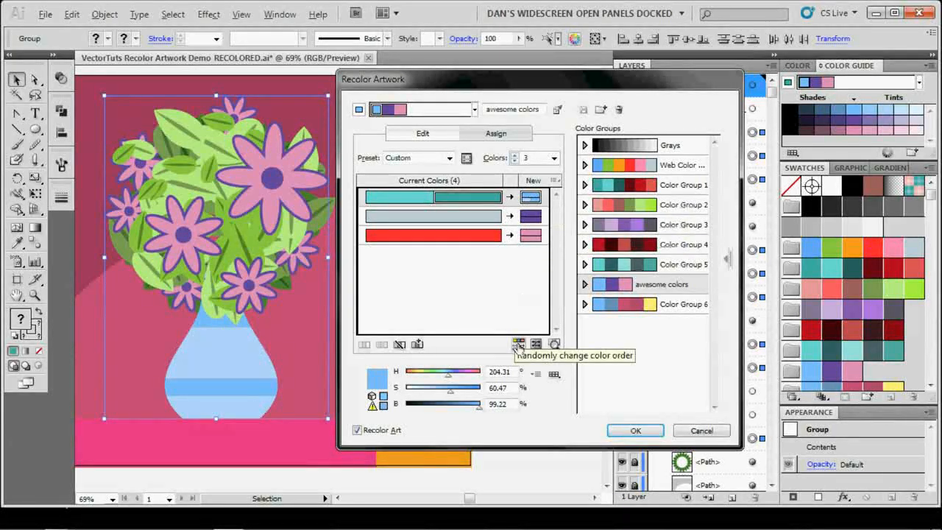
pyautogui.click(518, 344)
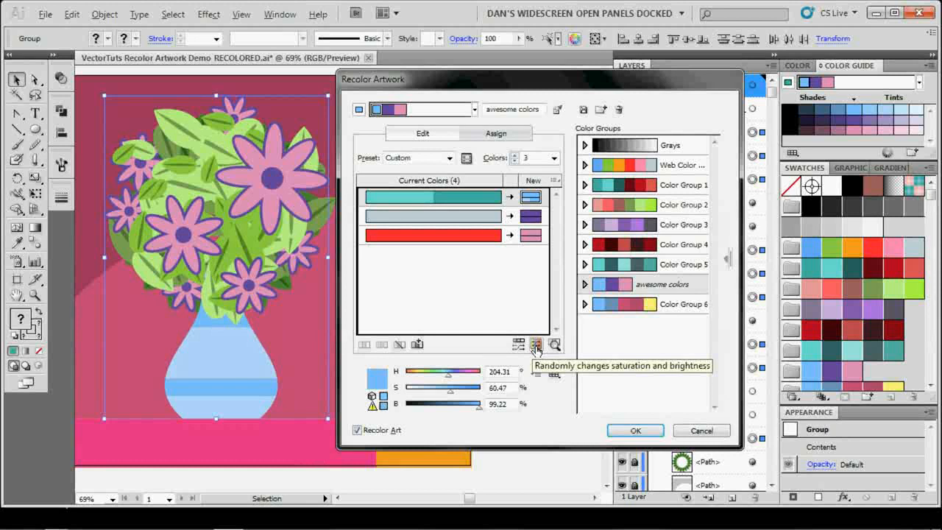
pyautogui.click(536, 344)
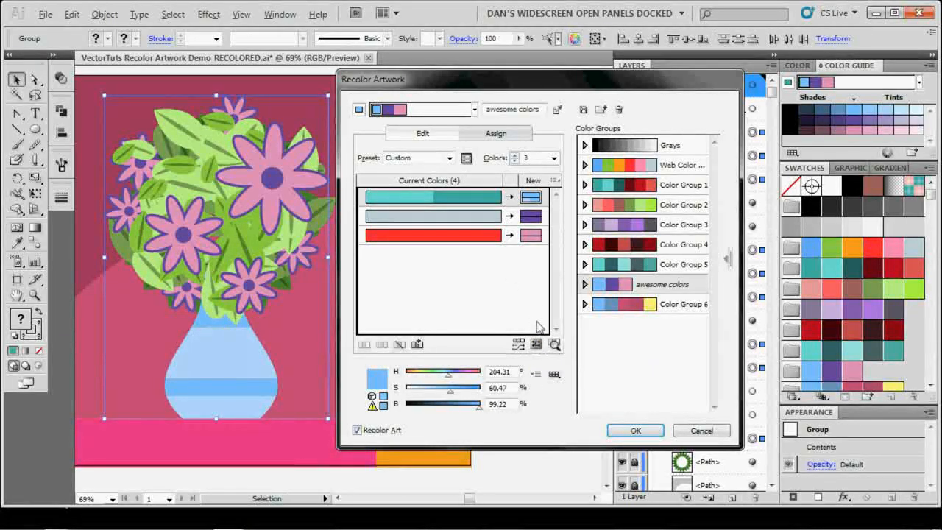
pyautogui.moveTo(535, 345)
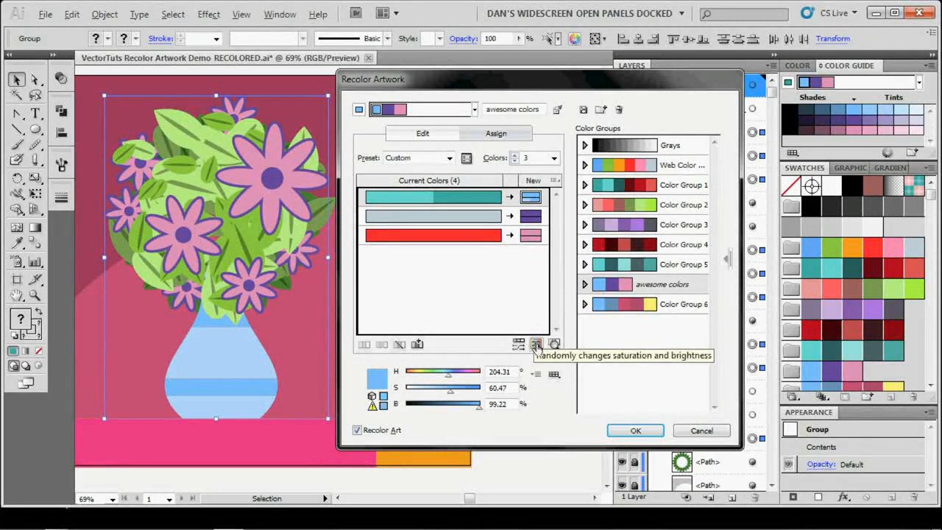
pyautogui.click(536, 344)
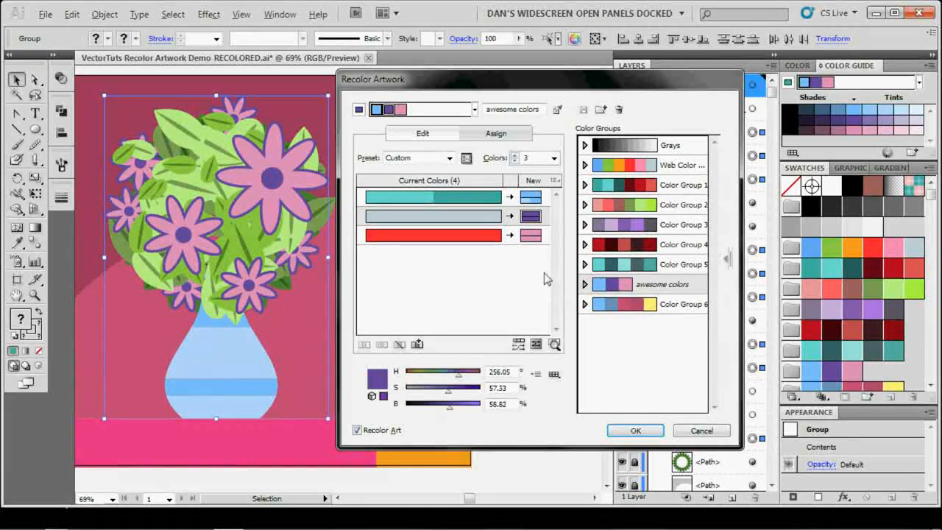
# Drag the harmony markers through green, paler and saturated variants, ending back on pink-and-blue
pyautogui.click(422, 133)
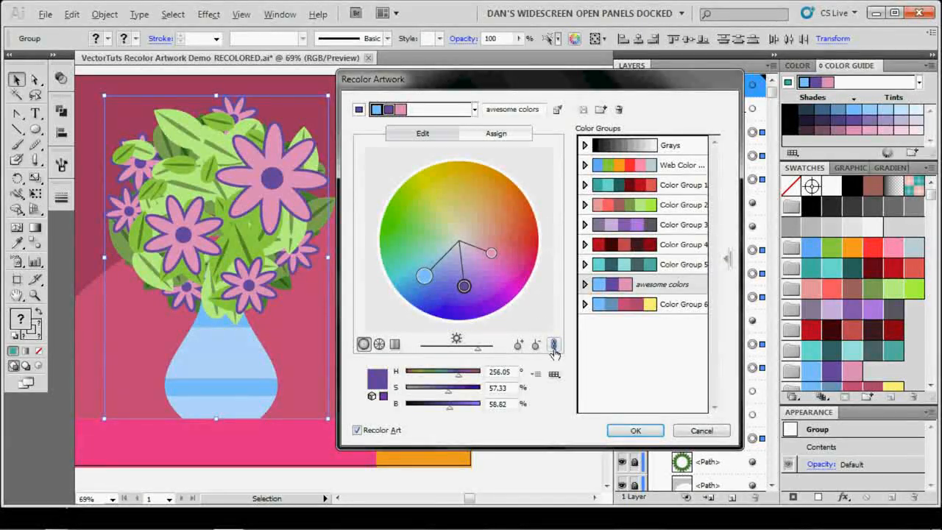
pyautogui.moveTo(553, 344)
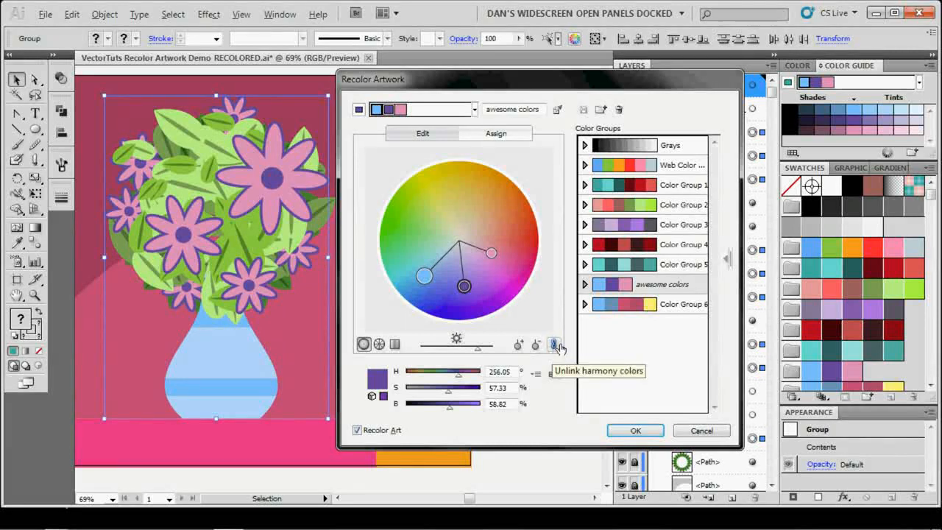
pyautogui.moveTo(459, 289)
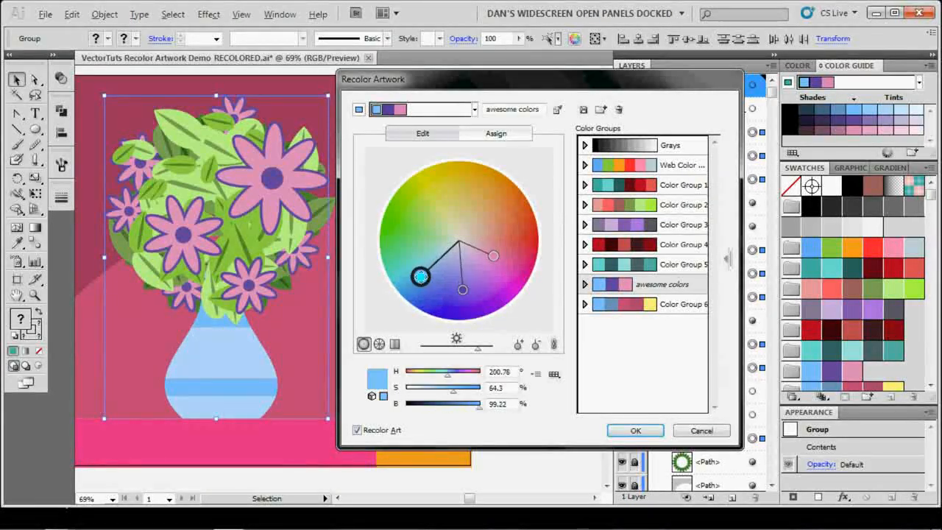
pyautogui.moveTo(419, 276); pyautogui.dragTo(409, 228)
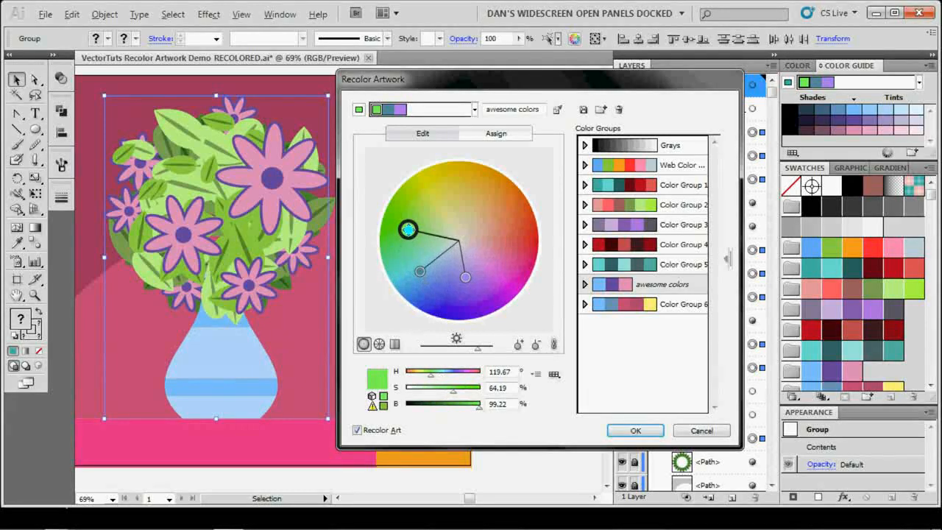
pyautogui.moveTo(406, 229); pyautogui.dragTo(418, 234)
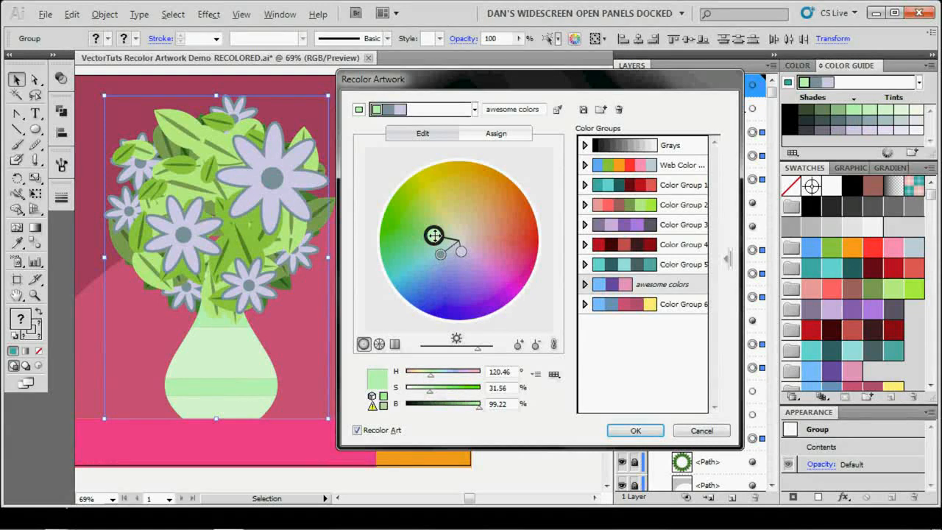
pyautogui.moveTo(435, 235); pyautogui.dragTo(389, 229)
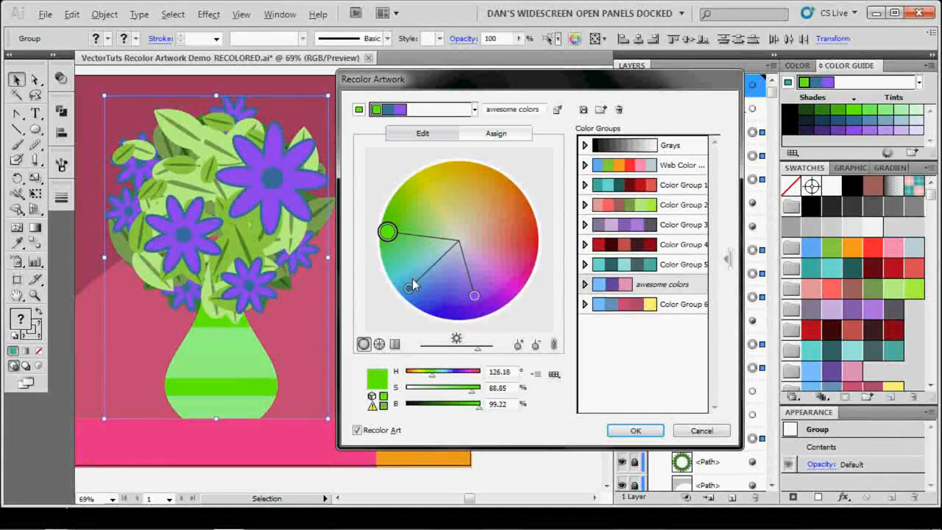
pyautogui.moveTo(389, 231); pyautogui.dragTo(403, 224)
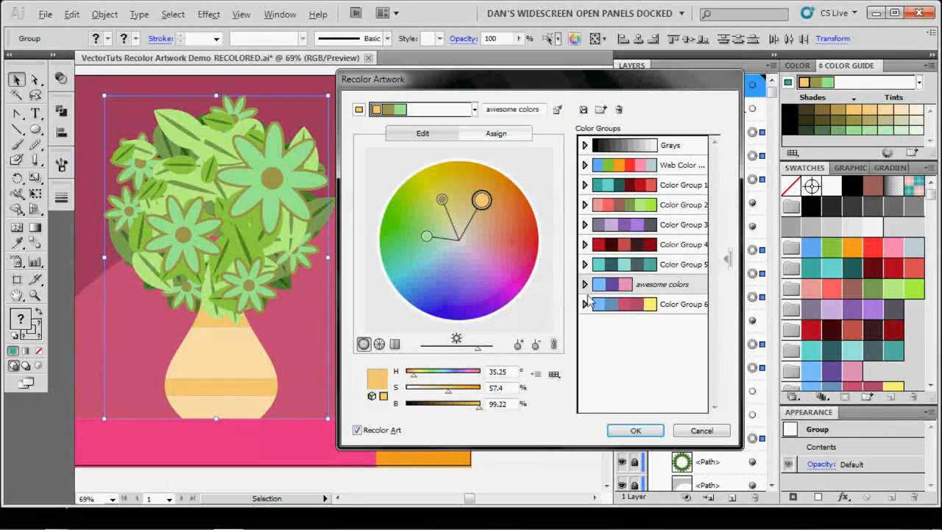
pyautogui.moveTo(480, 200); pyautogui.dragTo(464, 285)
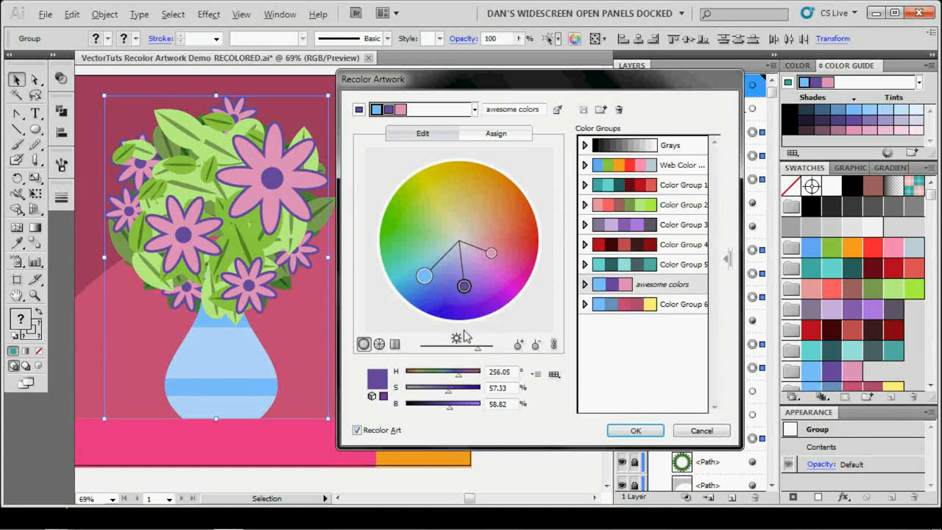
pyautogui.moveTo(456, 379)
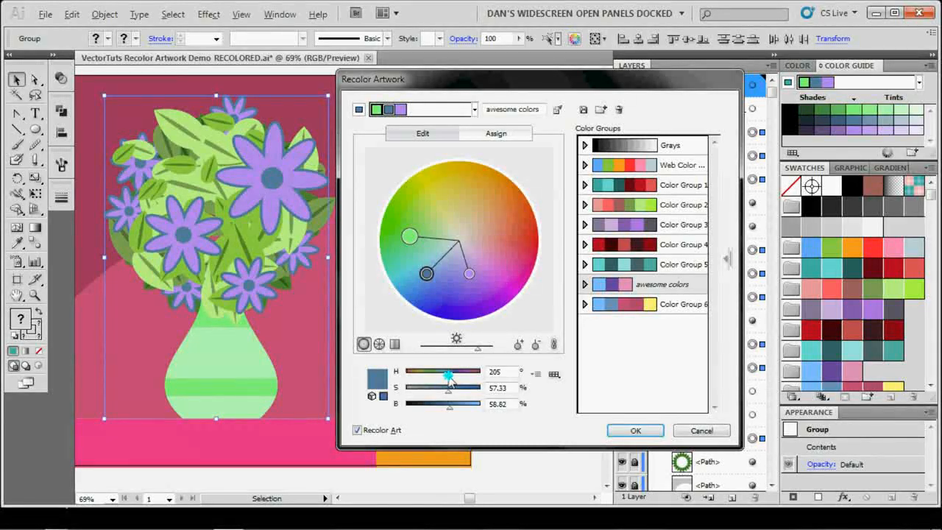
# Adjust the hue and brightness sliders until pink petals and blue vase return
pyautogui.moveTo(444, 375); pyautogui.dragTo(450, 375)
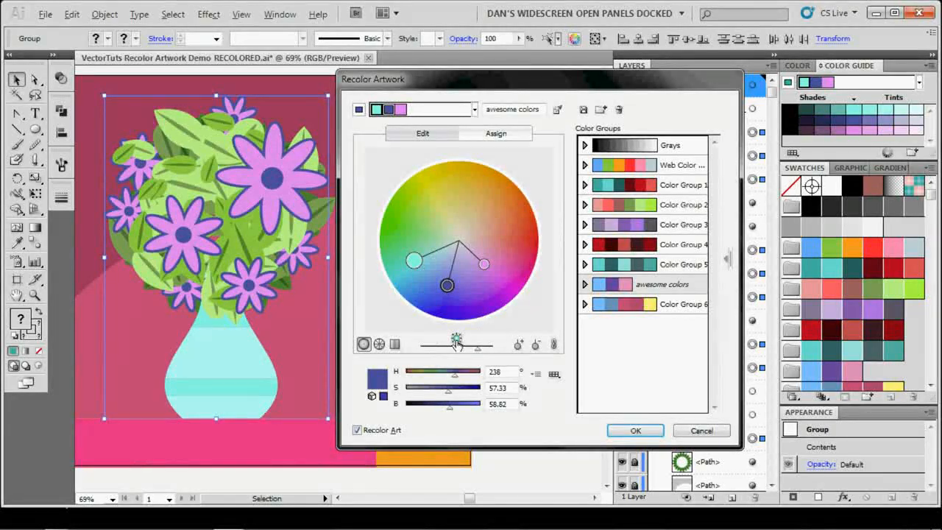
pyautogui.moveTo(477, 347)
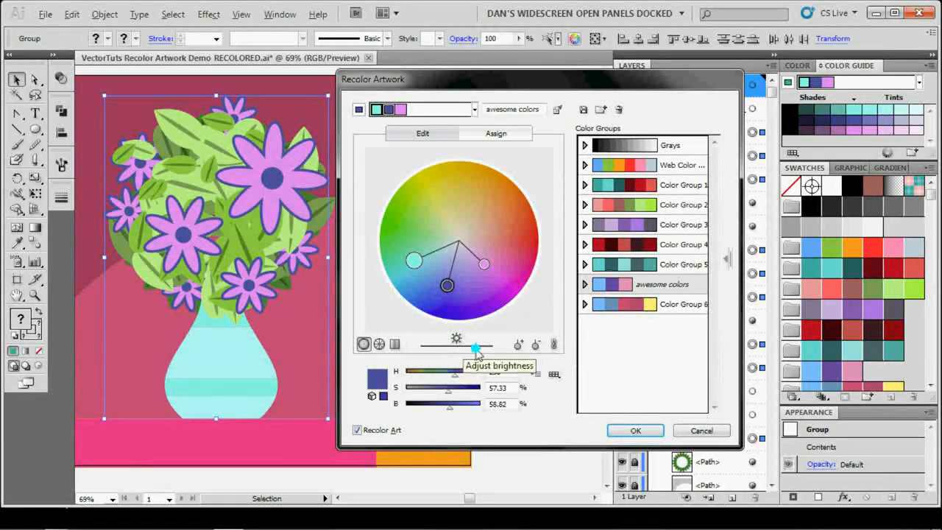
pyautogui.moveTo(474, 347); pyautogui.dragTo(454, 347)
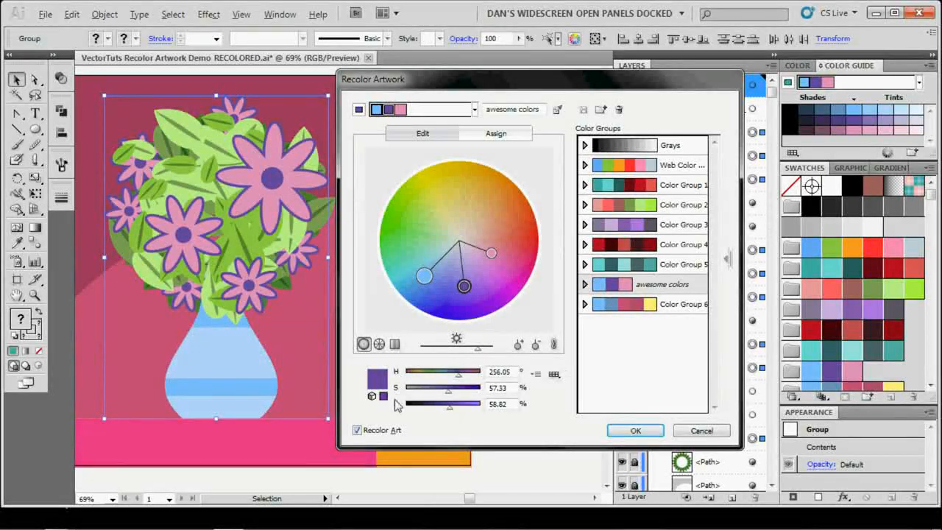
# Check the slider colour modes, then commit the pink-and-blue recolouring with OK
pyautogui.click(536, 374)
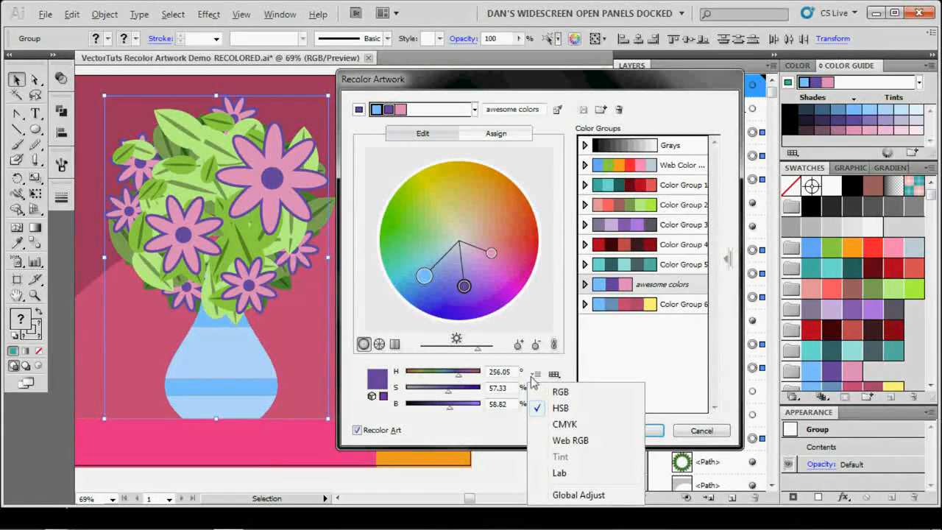
pyautogui.moveTo(577, 396)
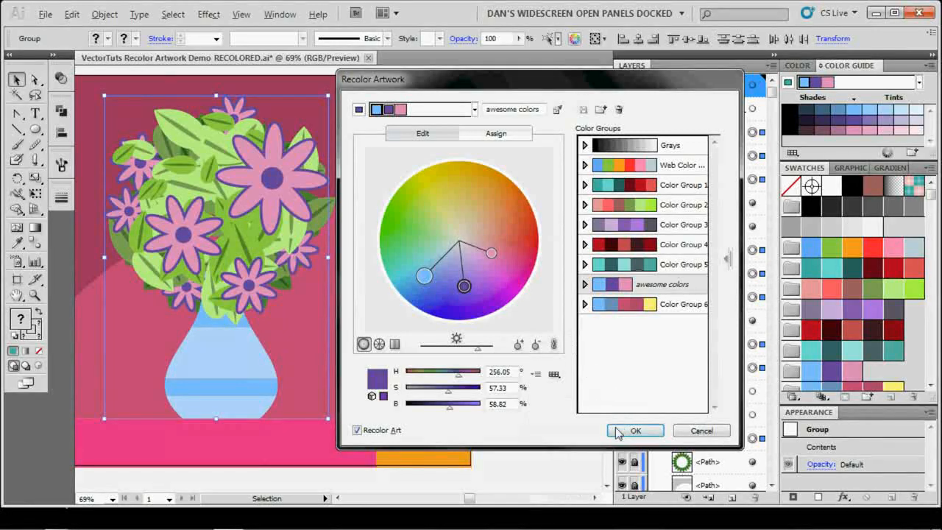
pyautogui.click(635, 430)
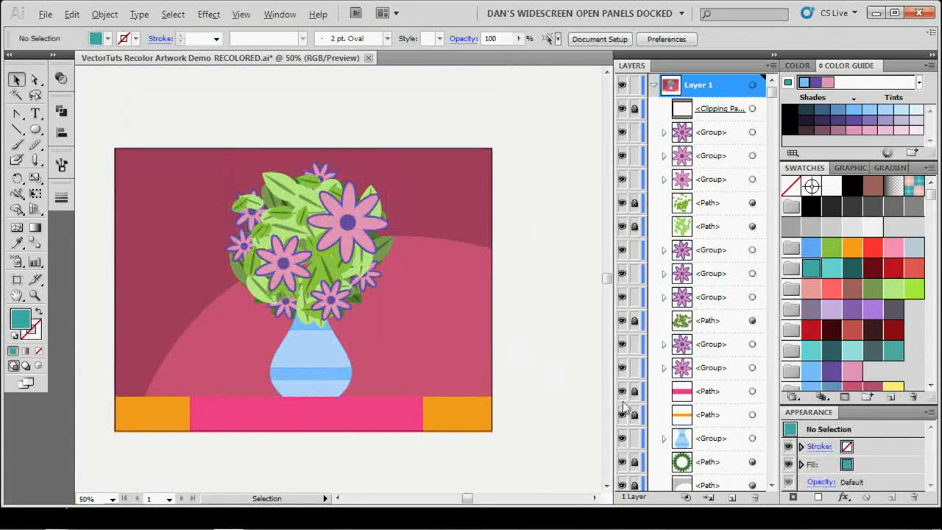
# Recolour the orange-and-pink bottom strip to light blue and purple
pyautogui.click(309, 413)
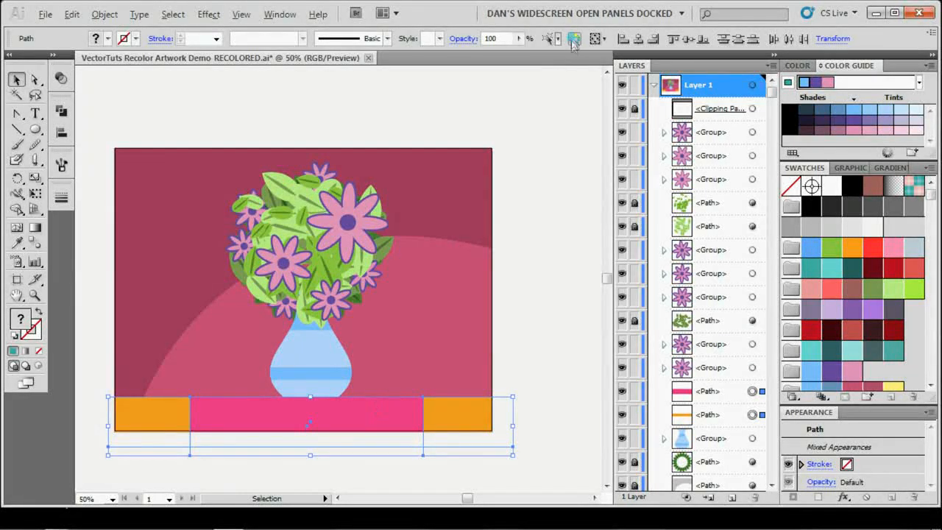
pyautogui.click(574, 38)
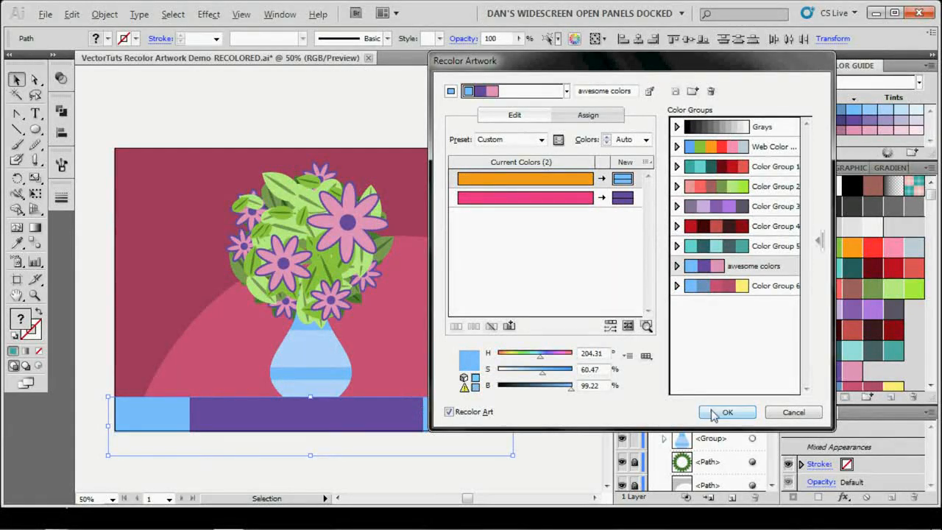
pyautogui.click(727, 412)
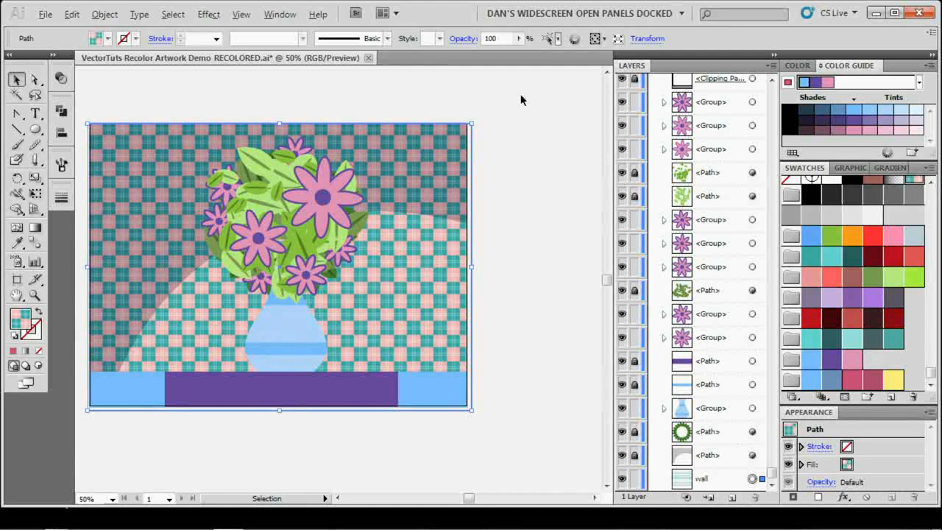
# Try Color Group 1 and 6 on the wall, settle on awesome colors, then move to the Edit colour wheel
pyautogui.click(574, 38)
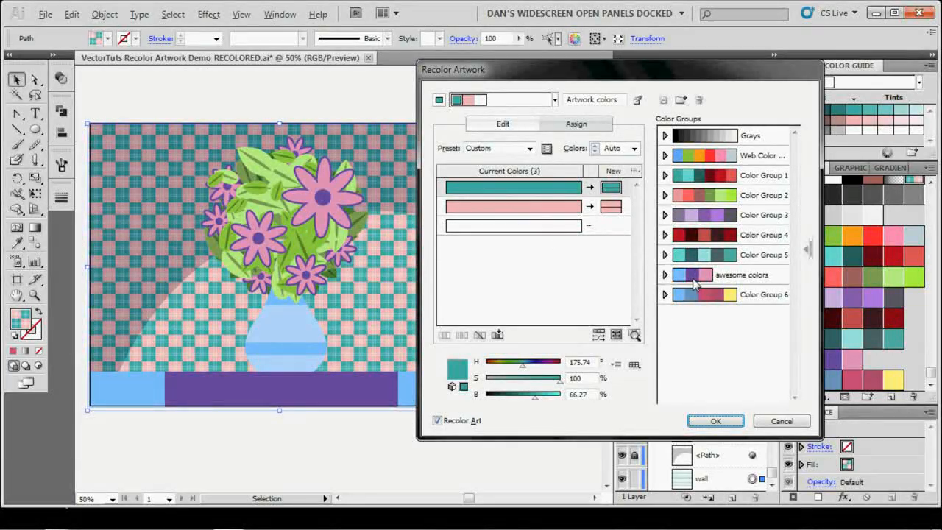
pyautogui.click(692, 275)
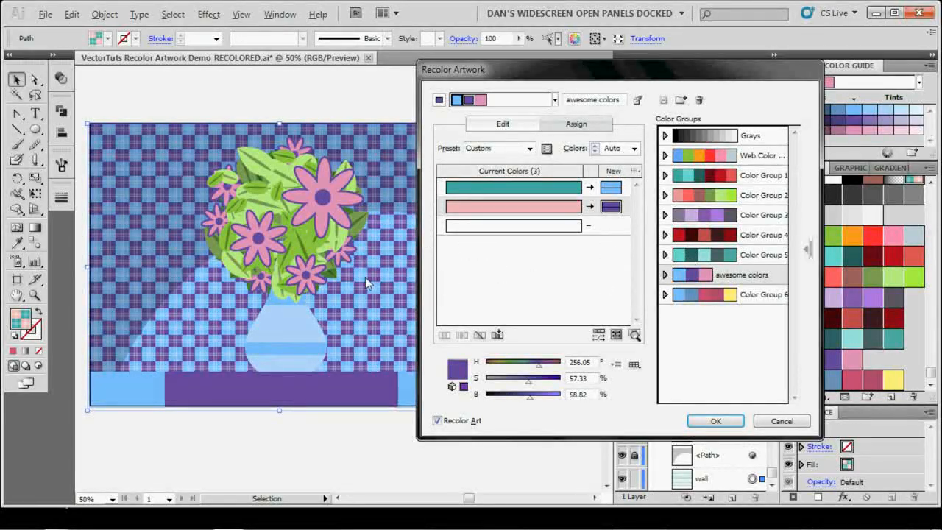
pyautogui.click(703, 254)
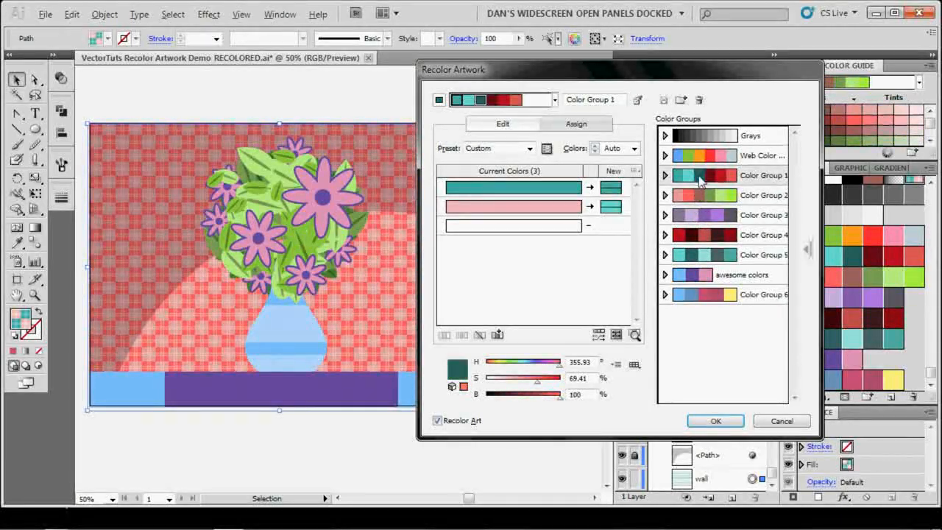
pyautogui.click(703, 294)
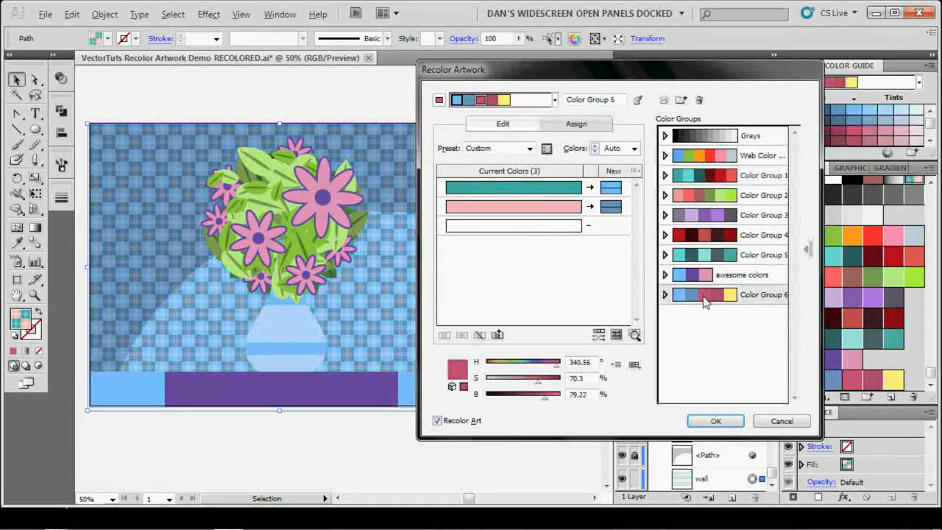
pyautogui.click(703, 255)
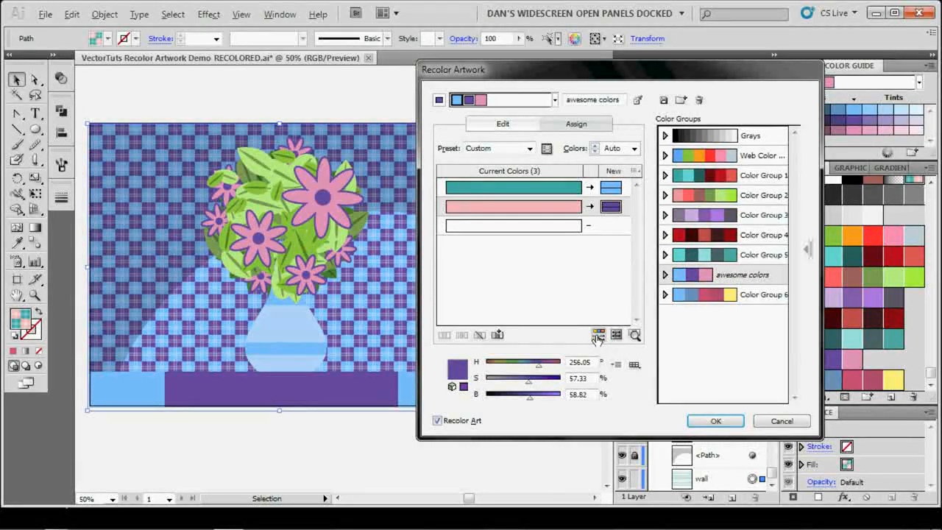
pyautogui.click(615, 335)
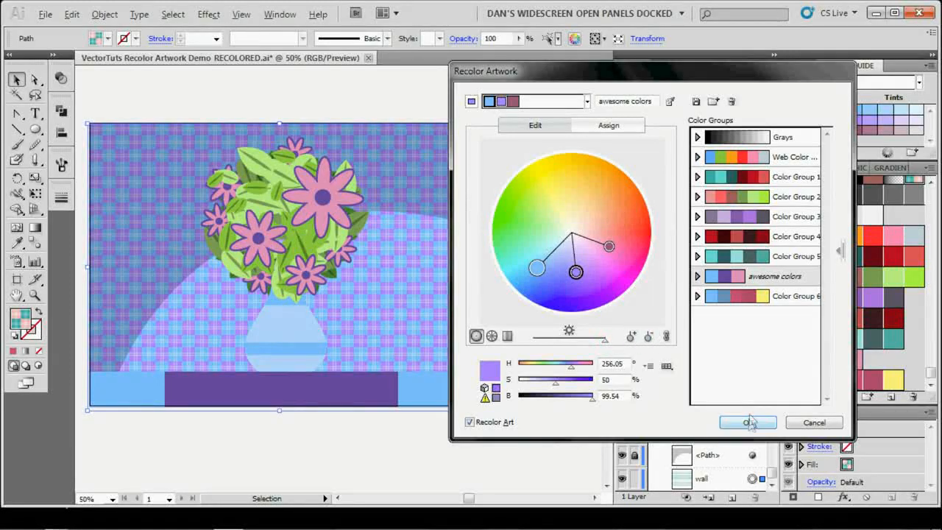
# Commit the blue-purple wall colours and decline saving changes to the awesome colors group
pyautogui.click(748, 420)
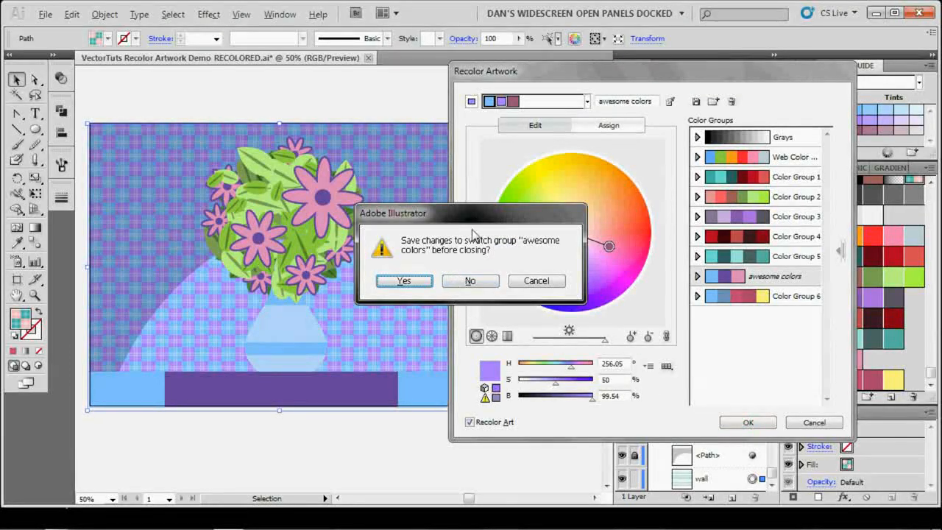
pyautogui.moveTo(464, 247)
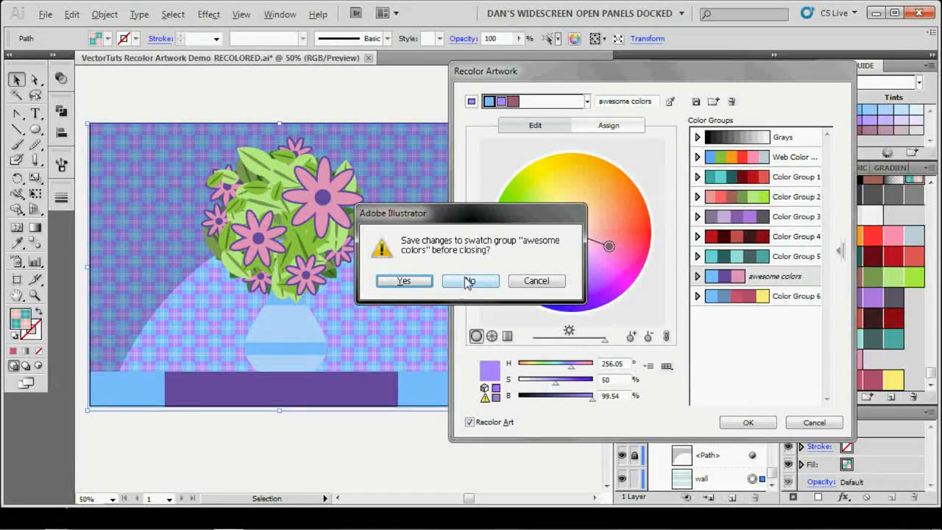
pyautogui.click(469, 281)
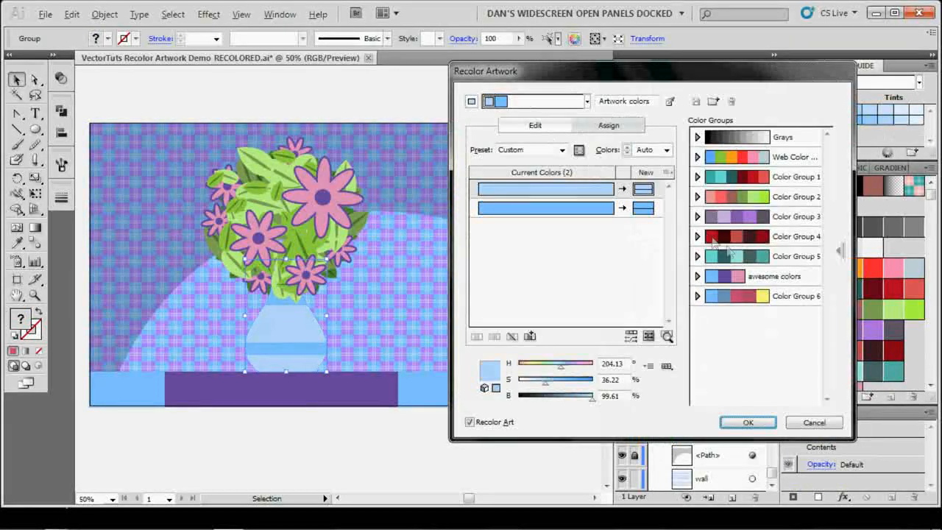
# Recolour the vase violet with Color Group 3 and close without saving the swatch group changes
pyautogui.click(736, 215)
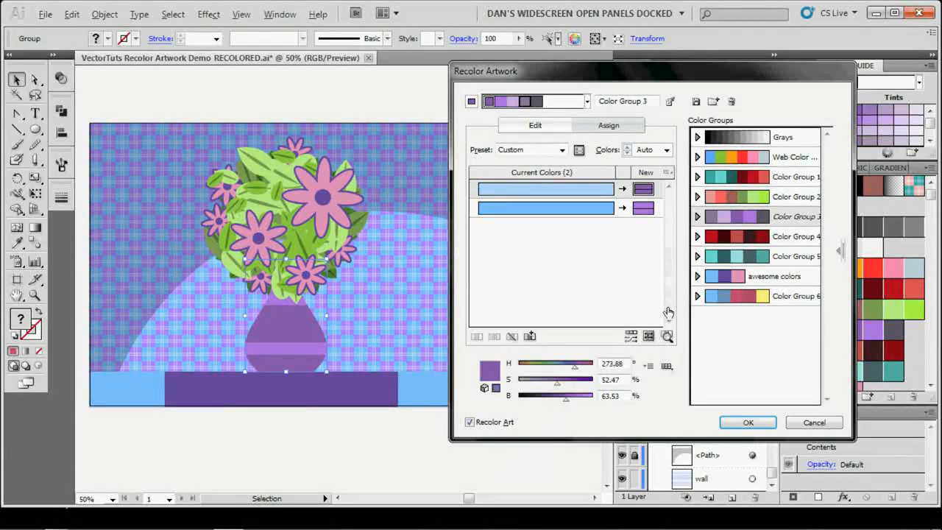
pyautogui.click(748, 421)
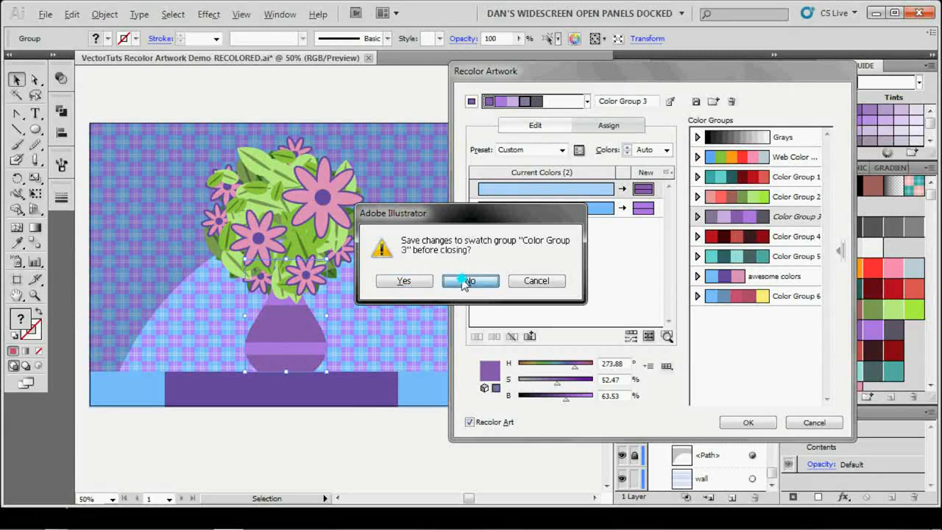
pyautogui.click(469, 279)
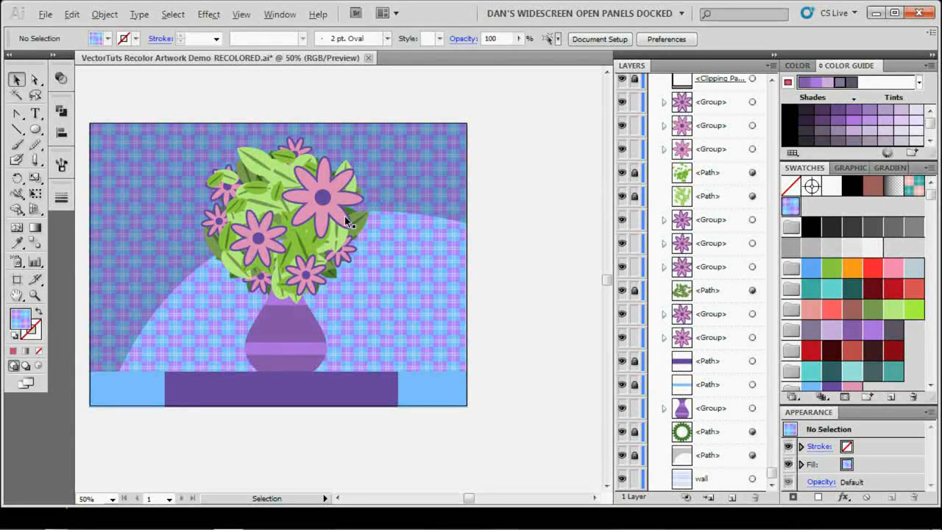
pyautogui.moveTo(415, 204)
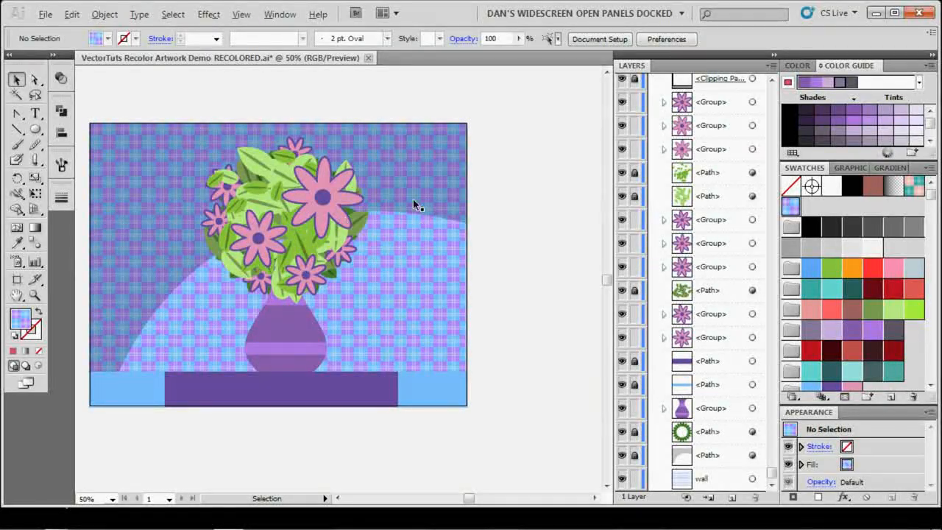